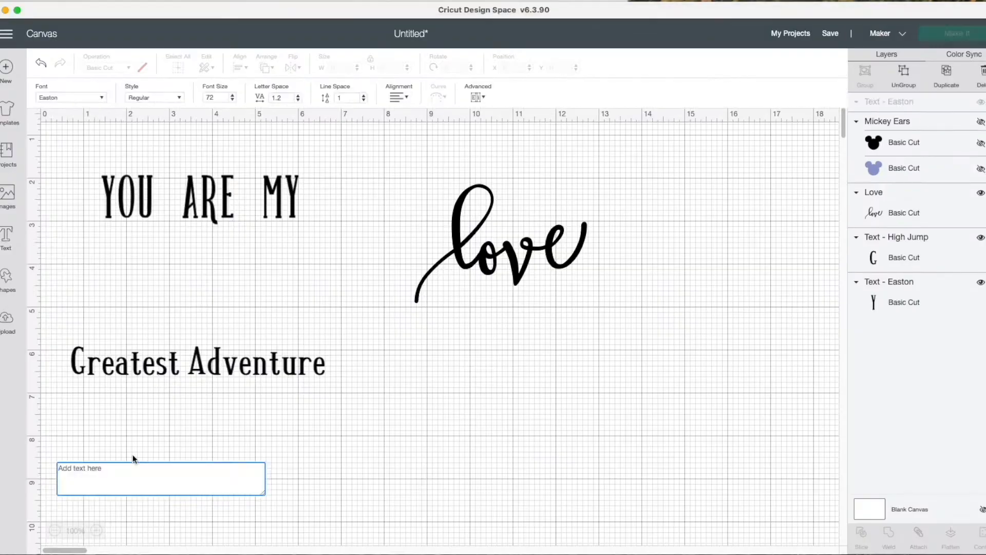
Shrink and raise Greatest Adventure below YOU ARE MY and nudge the 4 in love image right beside it
{"action": "left_click", "coordinate": [198, 198]}
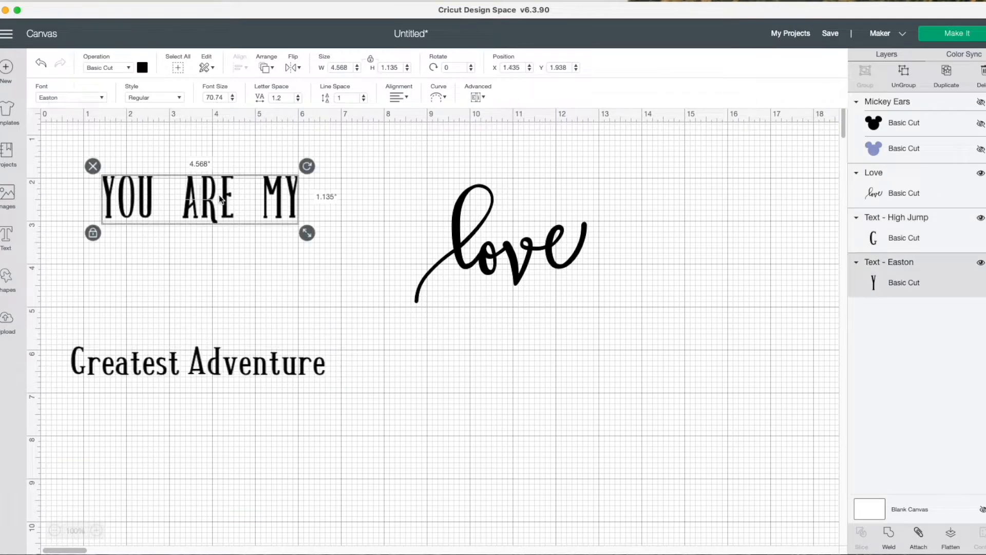
{"action": "mouse_move", "coordinate": [324, 82]}
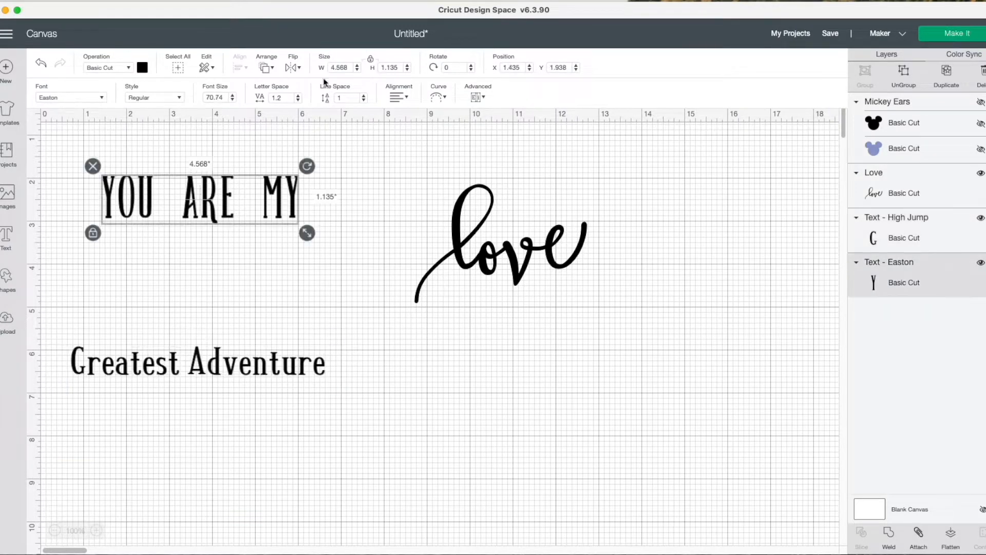
{"action": "left_click", "coordinate": [196, 362]}
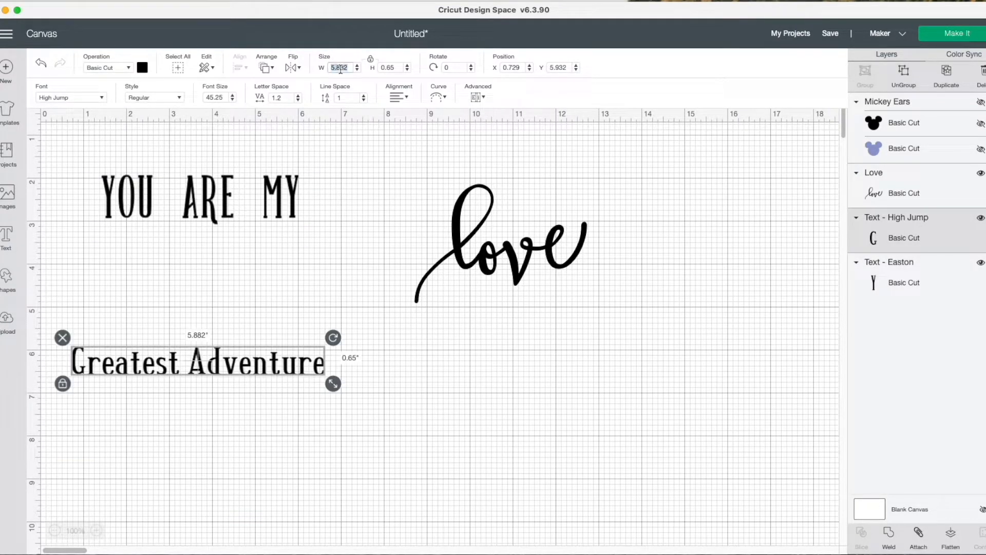
{"action": "left_click_drag", "start_coordinate": [333, 383], "coordinate": [278, 353]}
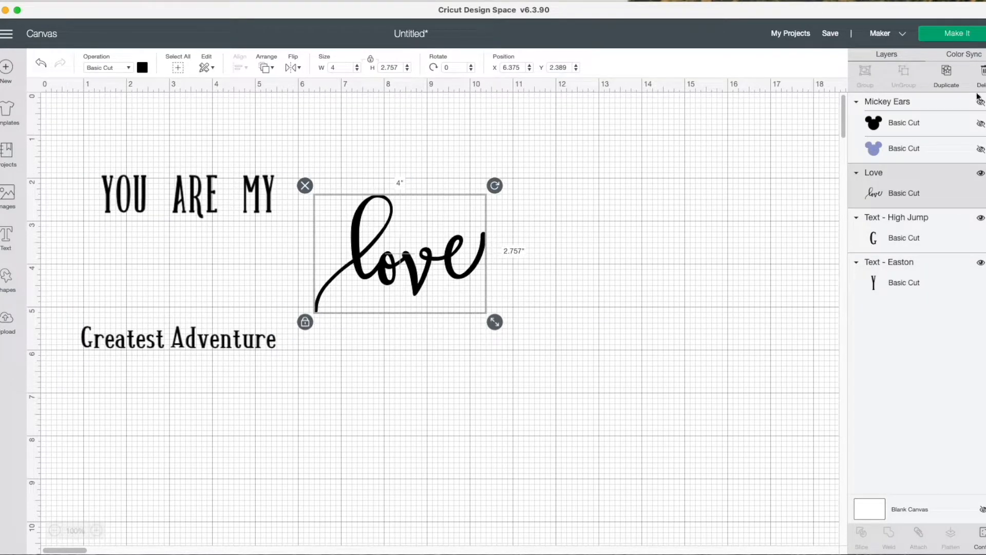
{"action": "mouse_move", "coordinate": [839, 361]}
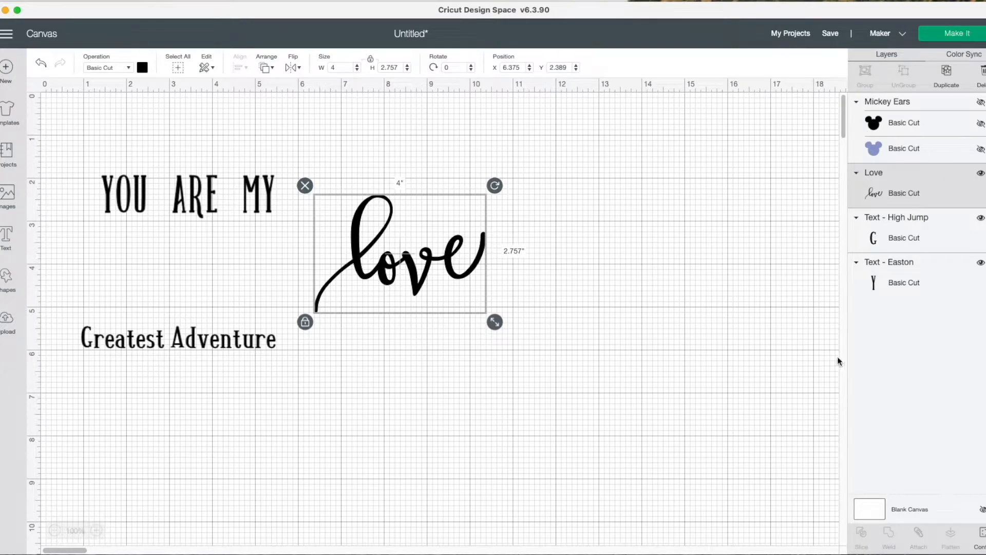
{"action": "left_click_drag", "start_coordinate": [396, 252], "coordinate": [417, 251]}
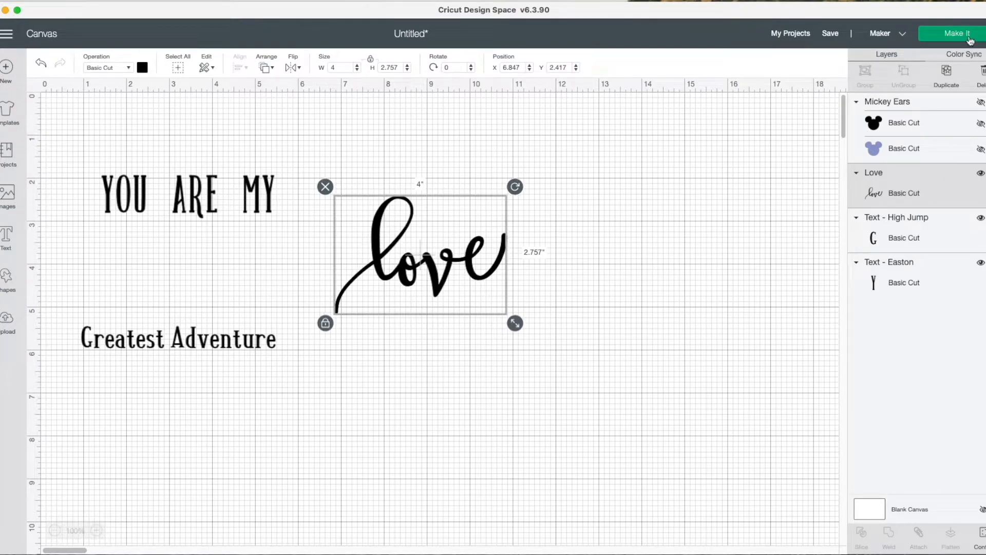
Send the design to Make It and position the text beside love on the 12x12 mat
{"action": "left_click", "coordinate": [951, 33]}
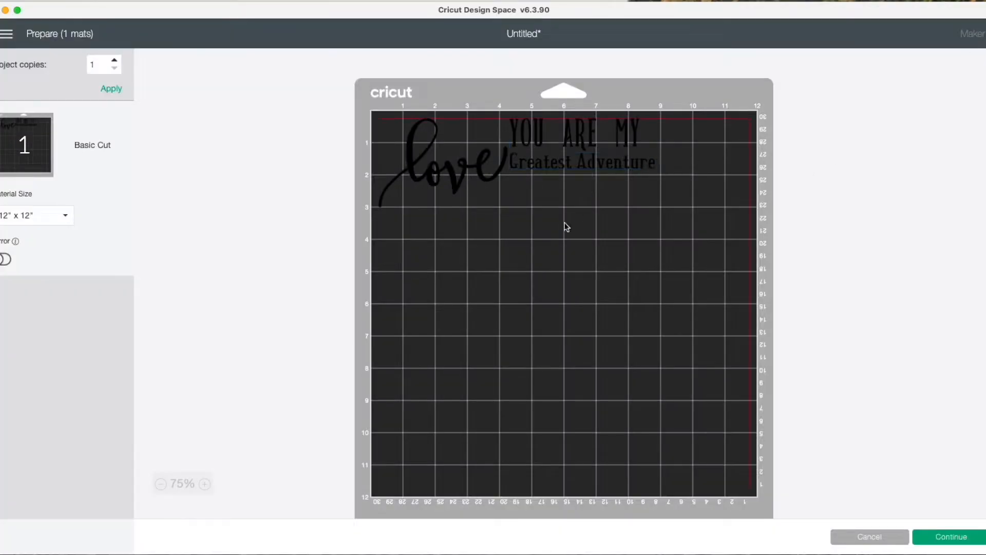
{"action": "left_click_drag", "start_coordinate": [581, 162], "coordinate": [460, 264]}
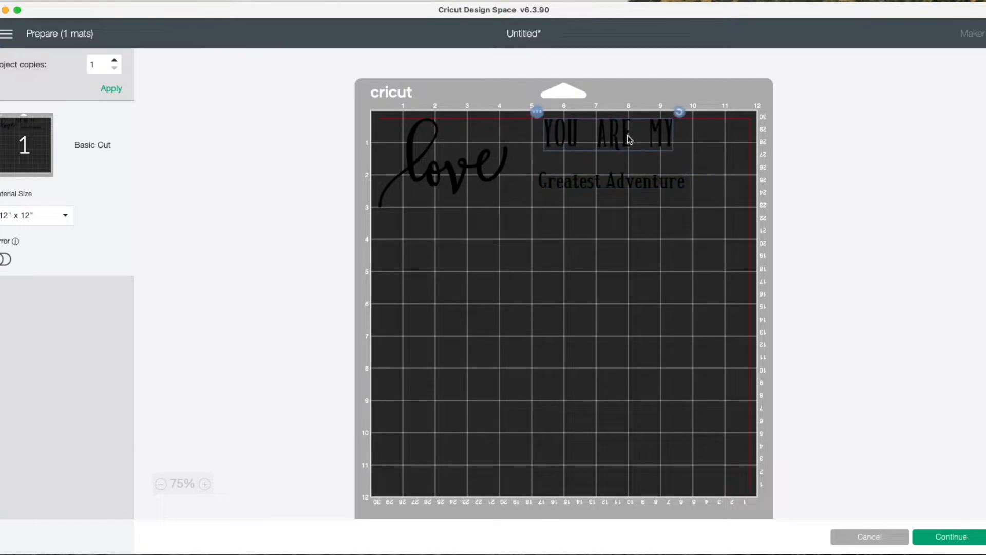
{"action": "left_click", "coordinate": [646, 383]}
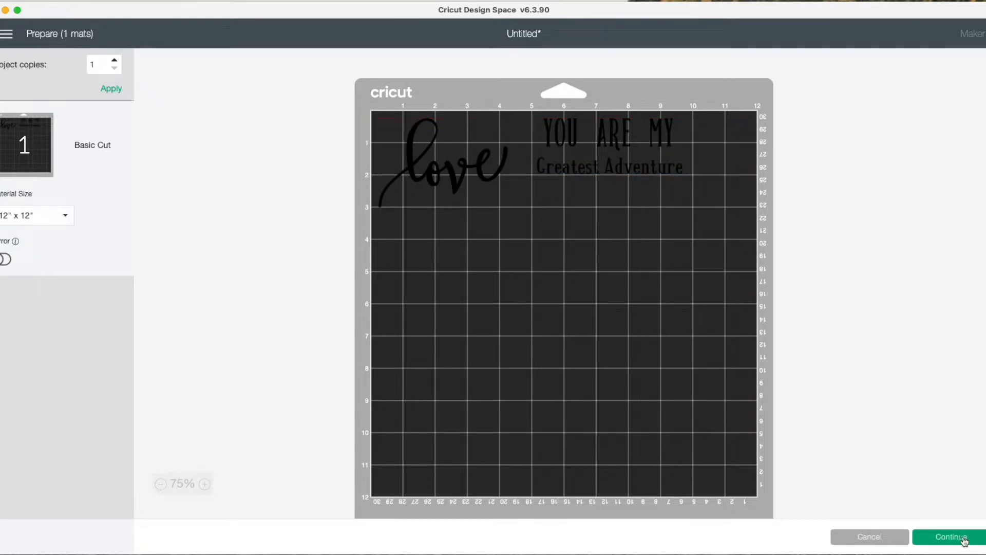
Continue to cut setup and choose Premium Vinyl as the base material
{"action": "left_click", "coordinate": [949, 536]}
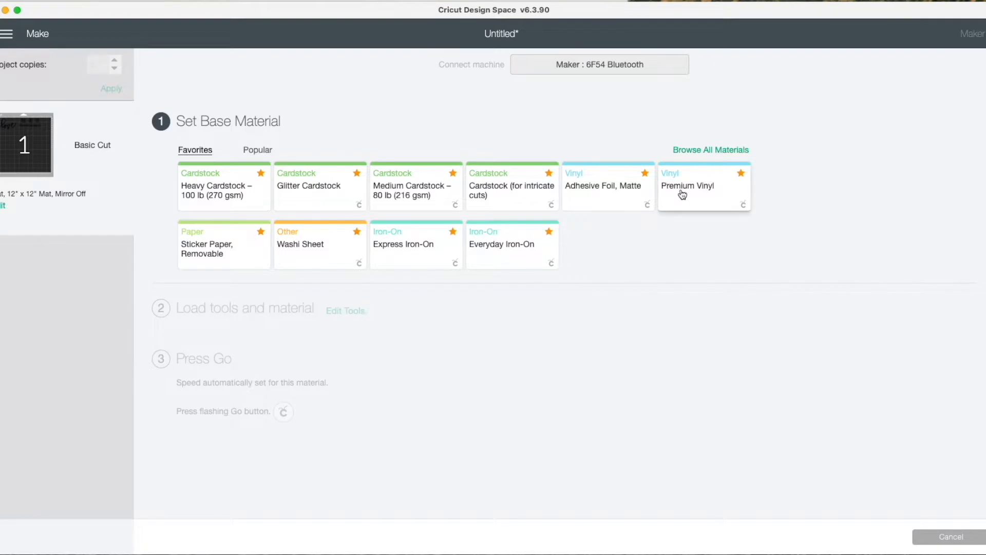
{"action": "left_click", "coordinate": [687, 186]}
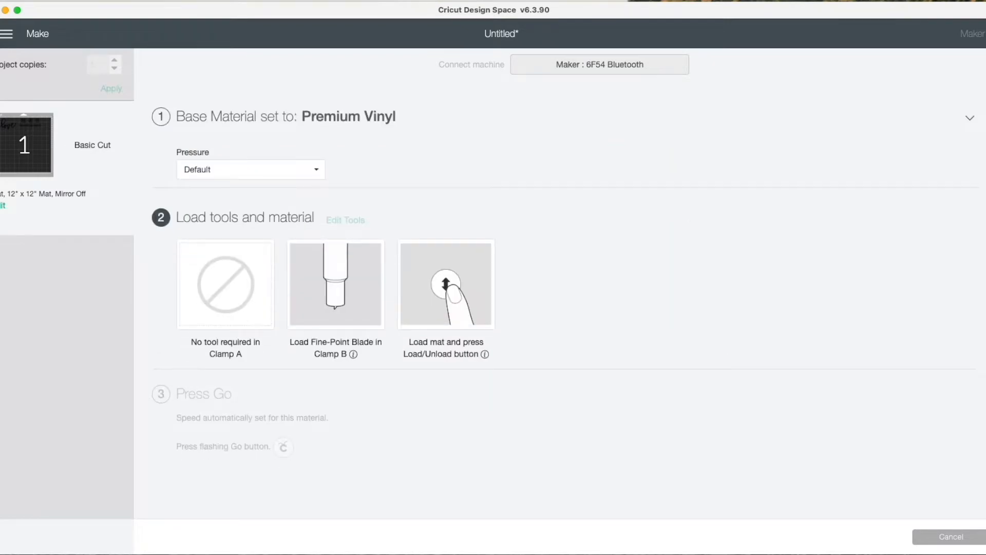